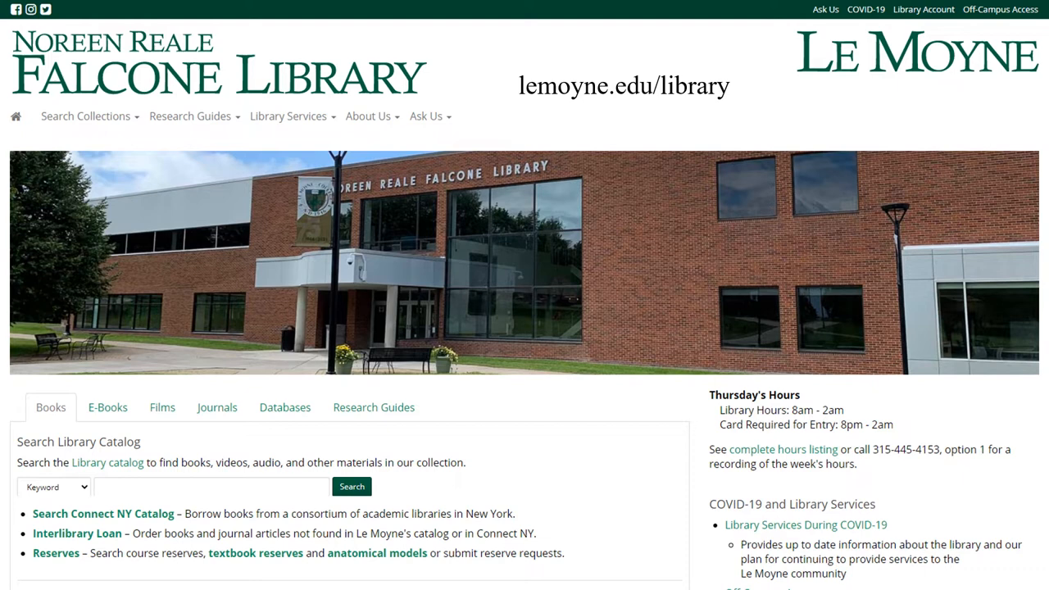
# Step: Search the library's databases by name for JSTOR
pyautogui.click(285, 406)
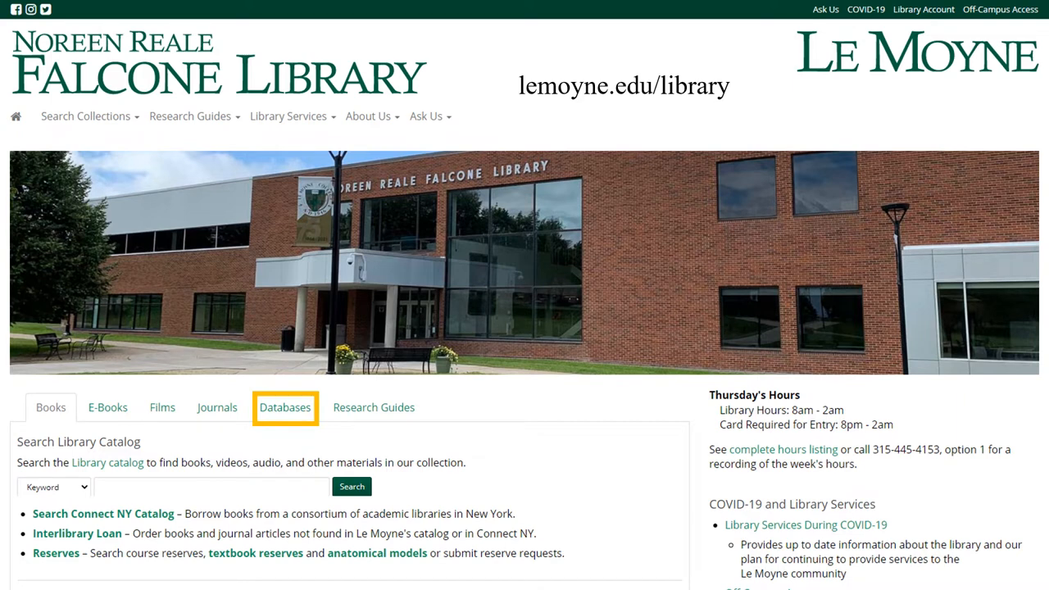
pyautogui.click(285, 406)
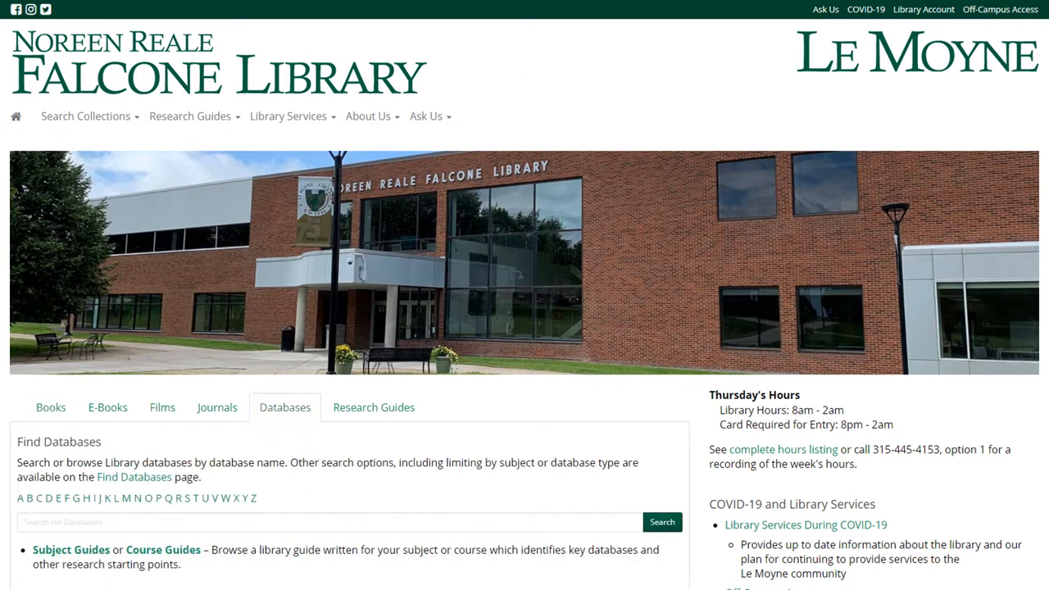
pyautogui.click(328, 521)
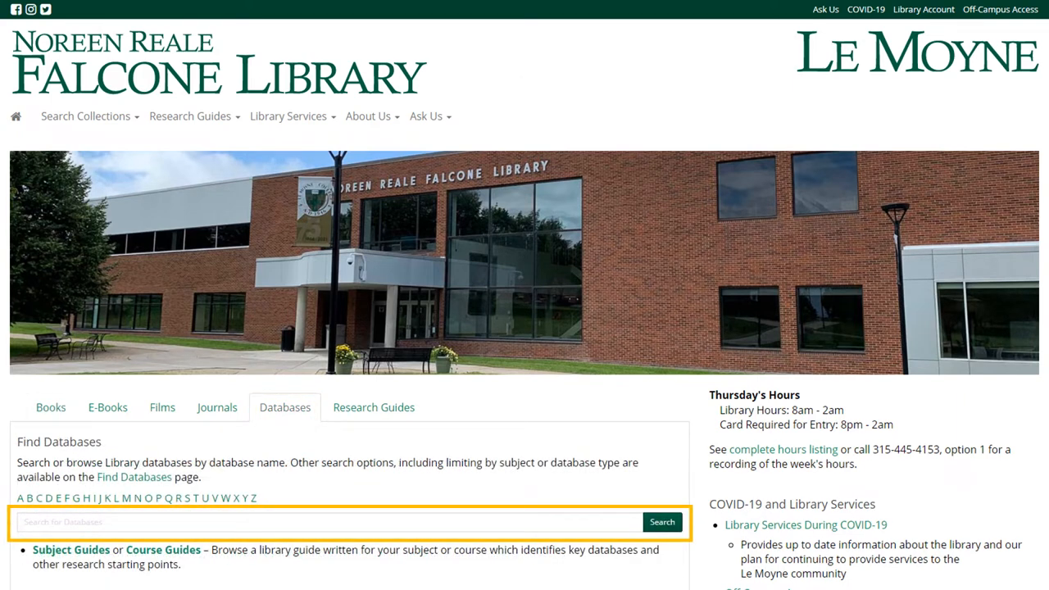
pyautogui.write('JSTOR')
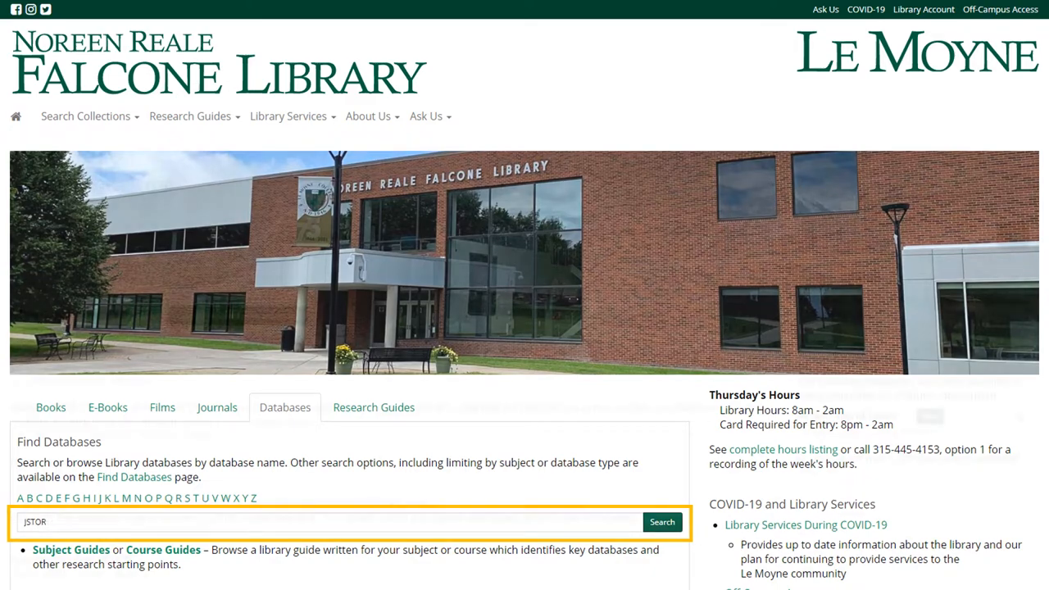
pyautogui.click(662, 521)
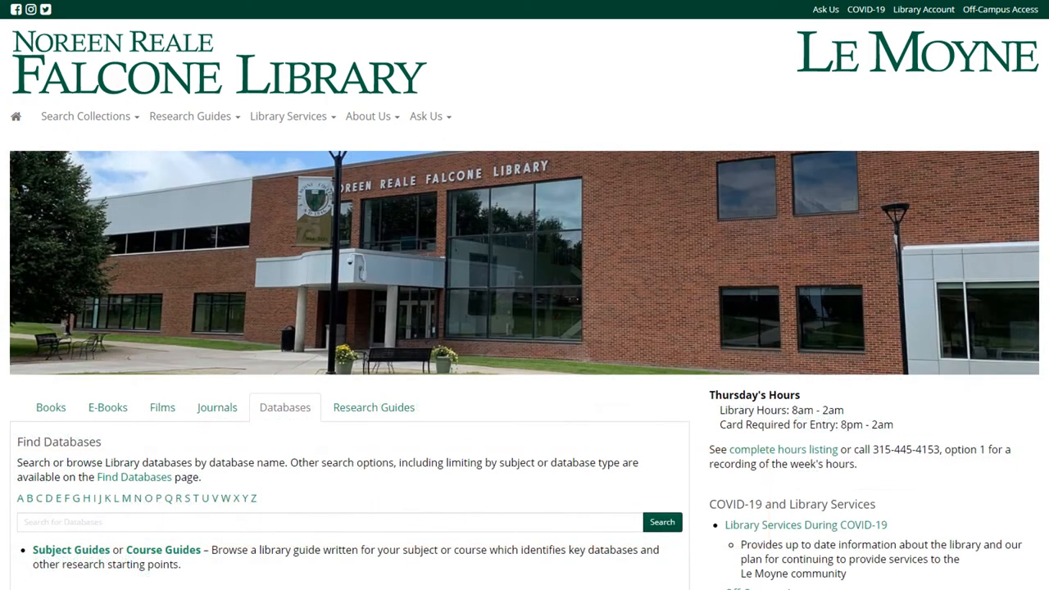
# Step: Browse the J databases and open JSTOR from the list
pyautogui.click(98, 499)
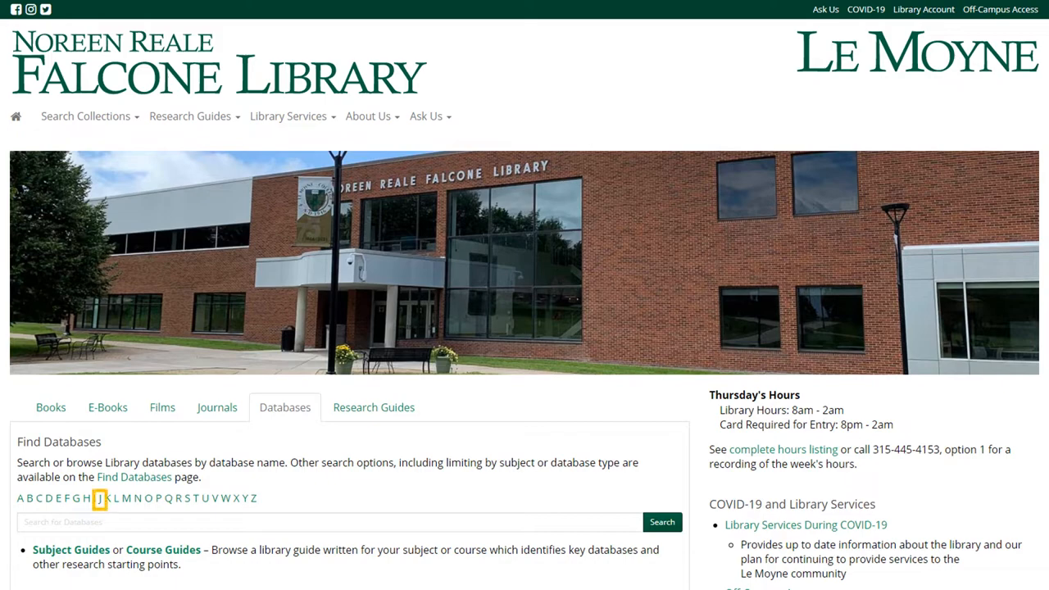
pyautogui.click(98, 498)
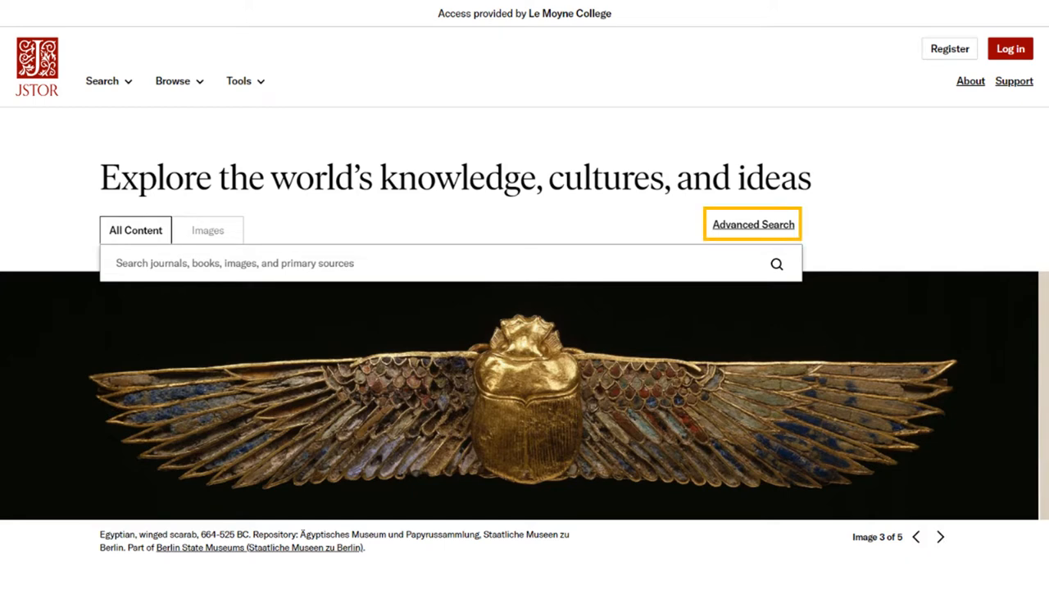
# Step: Fill the Advanced Search form with "French Revolution" AND Women as keywords
pyautogui.click(751, 223)
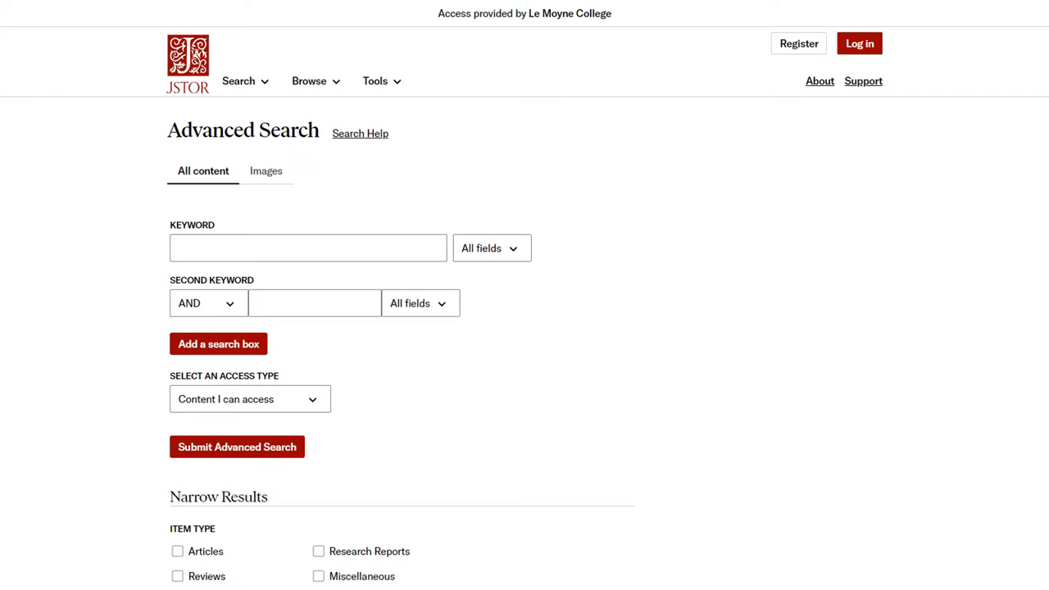
pyautogui.write('Women')
pyautogui.write('"French Revolution"')
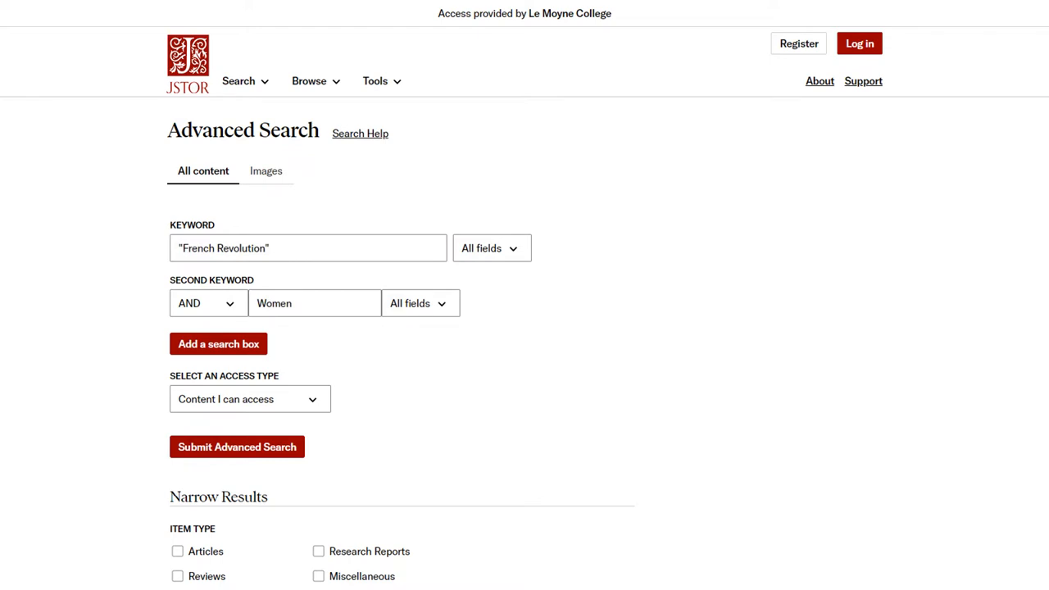
# Step: Reset the form to "French Revolution" OR "Revolution of 1789" in the two keyword boxes
pyautogui.click(207, 302)
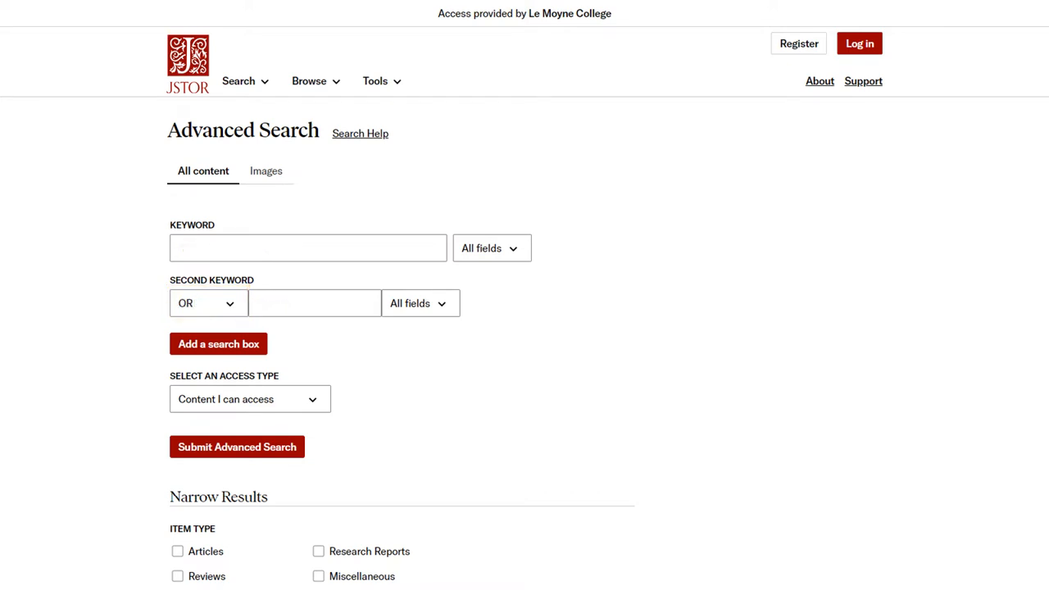
pyautogui.click(208, 303)
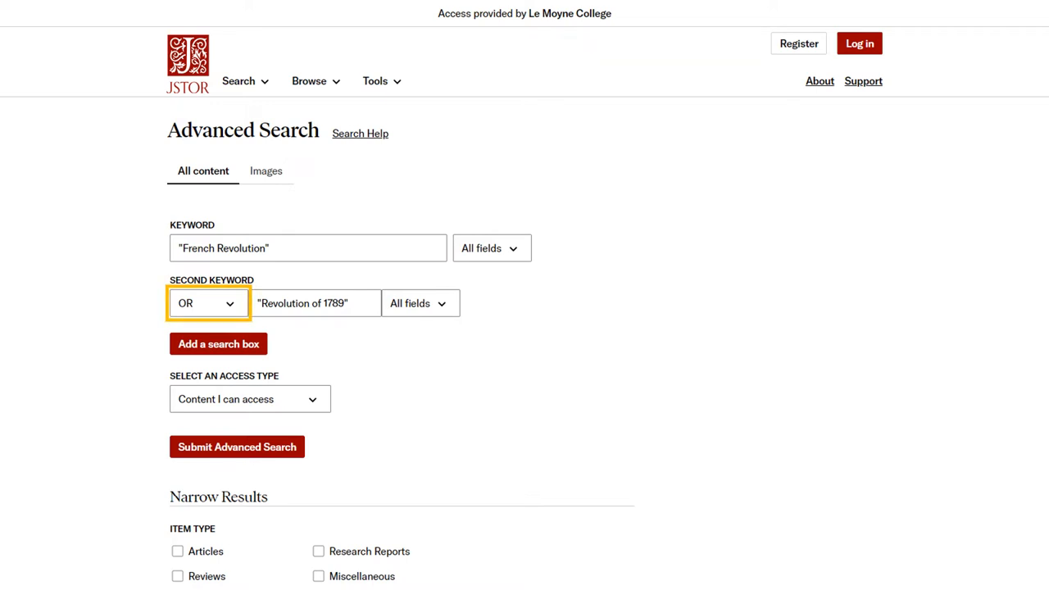
pyautogui.click(308, 248)
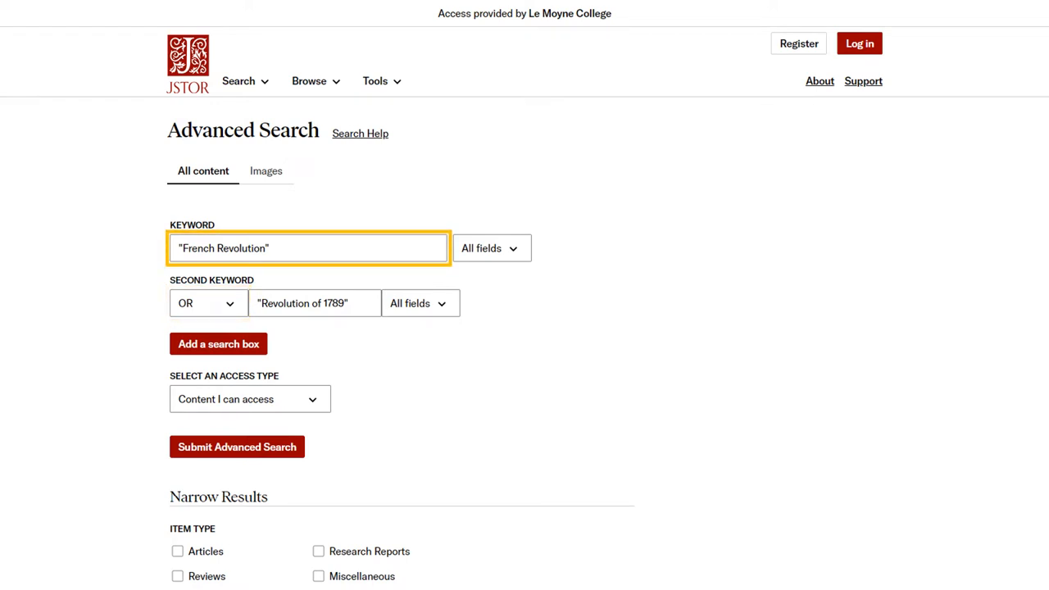
pyautogui.click(315, 303)
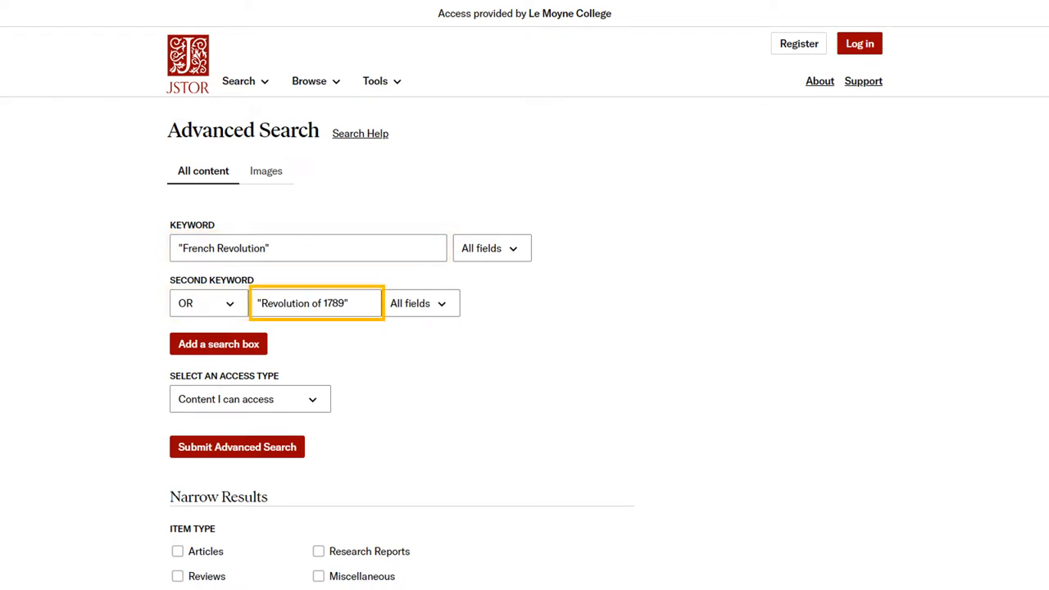
pyautogui.click(308, 247)
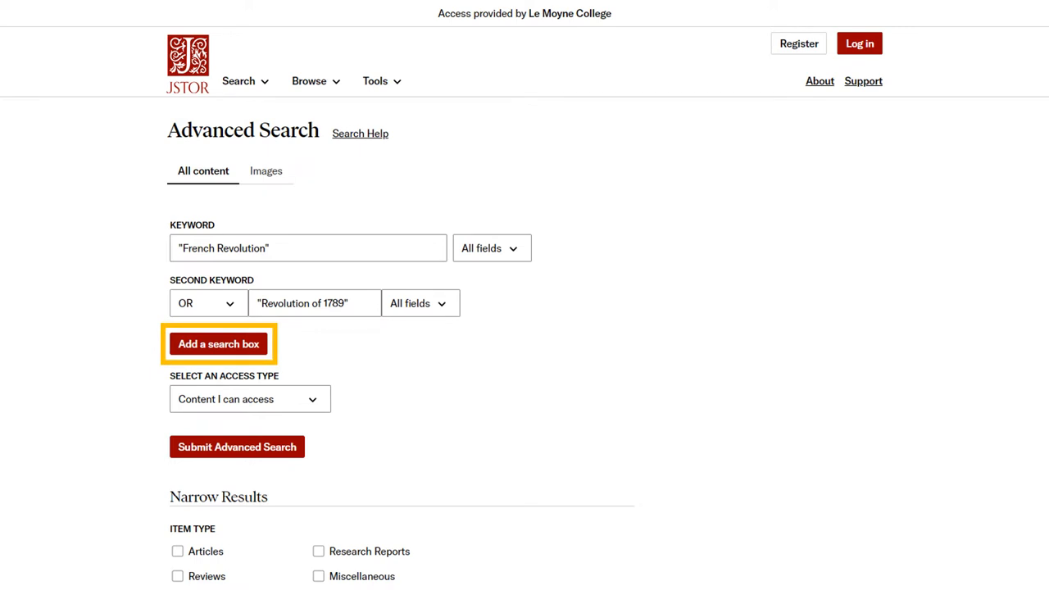
# Step: Add a third keyword row holding Women, joined with AND
pyautogui.click(218, 344)
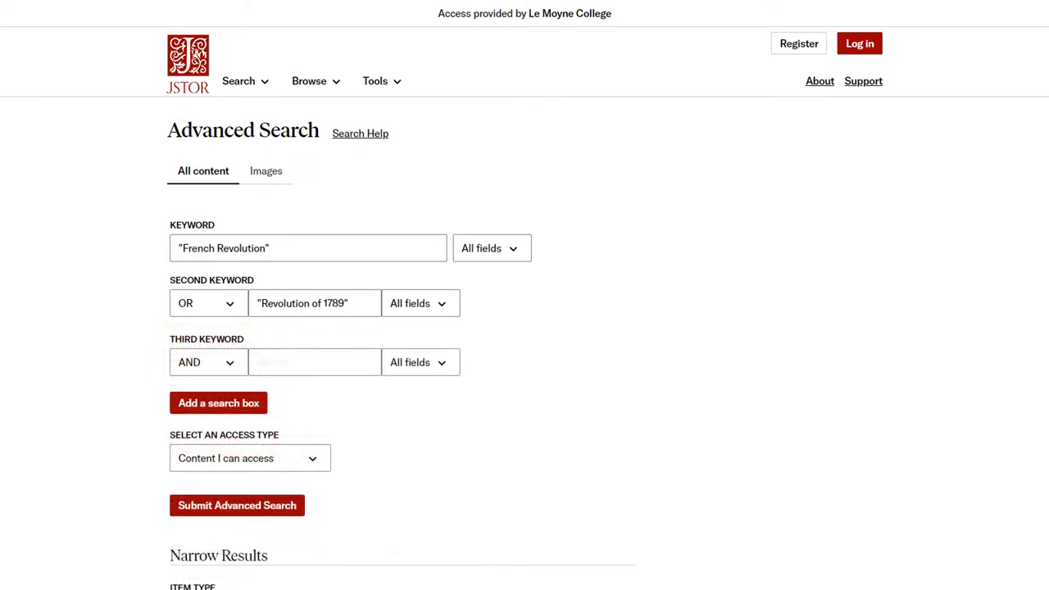
pyautogui.write('Women')
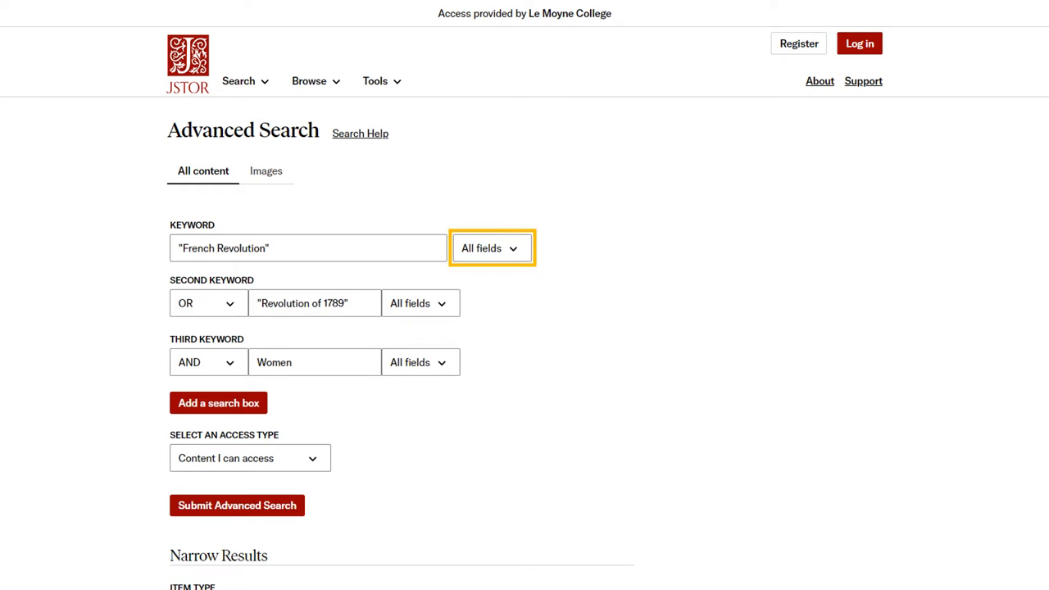
# Step: Switch the first keyword's field from Item Title back to All fields
pyautogui.click(490, 247)
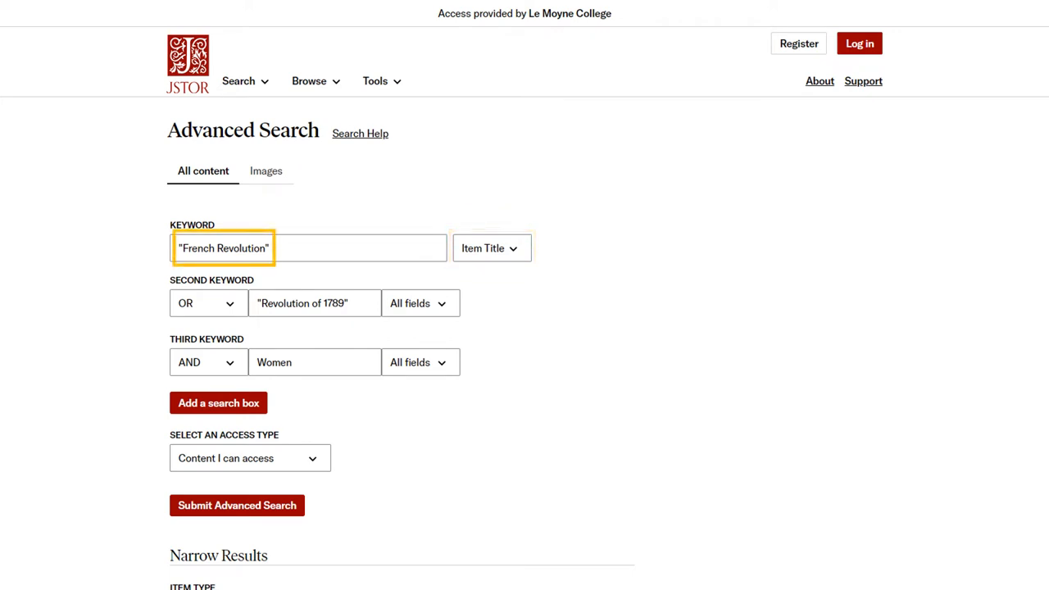
pyautogui.click(492, 248)
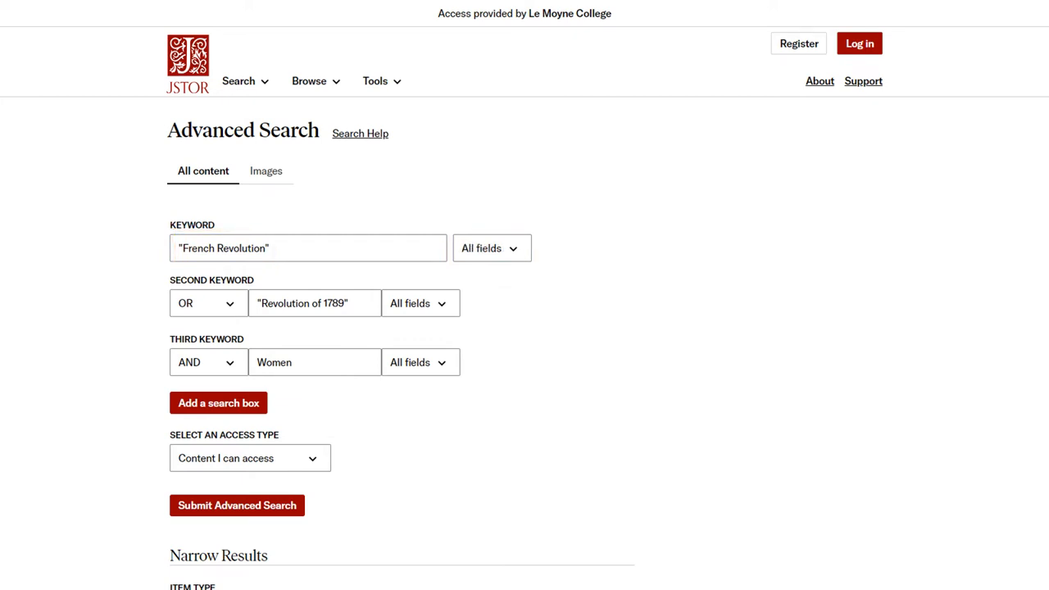
pyautogui.click(492, 248)
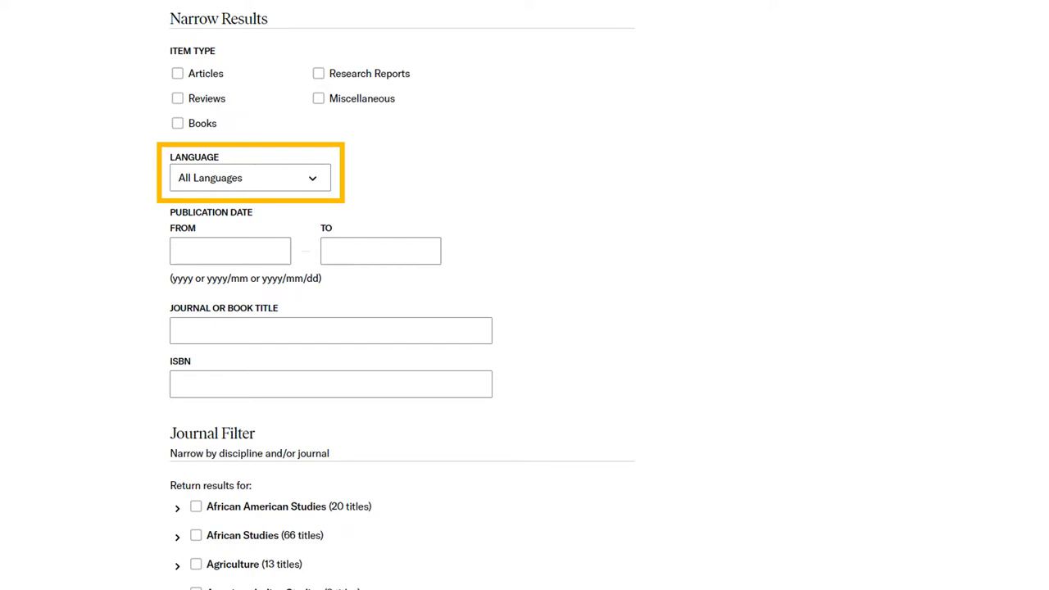
pyautogui.click(230, 249)
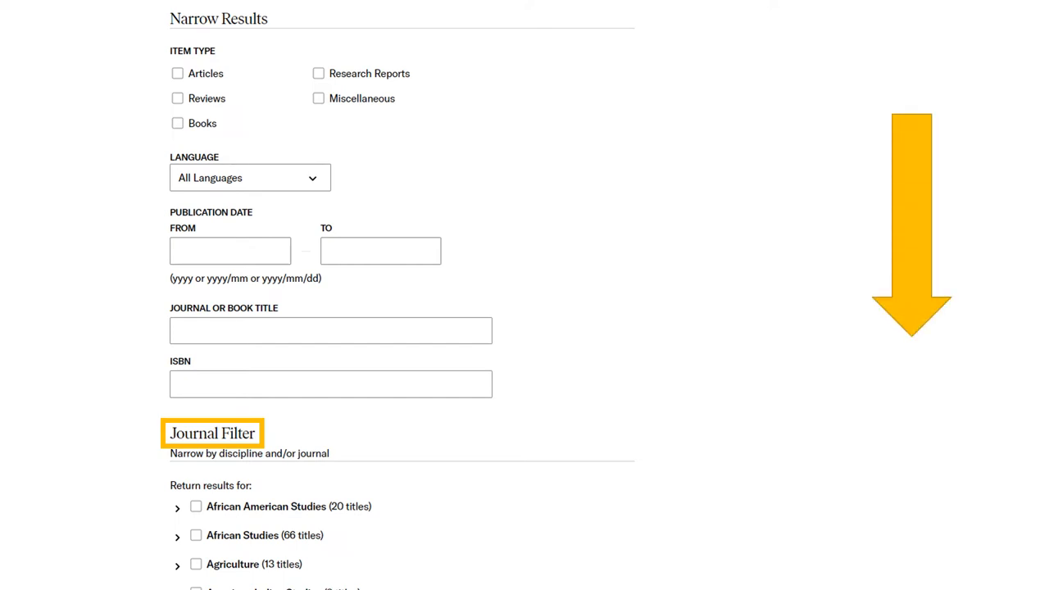
pyautogui.scroll(-3)
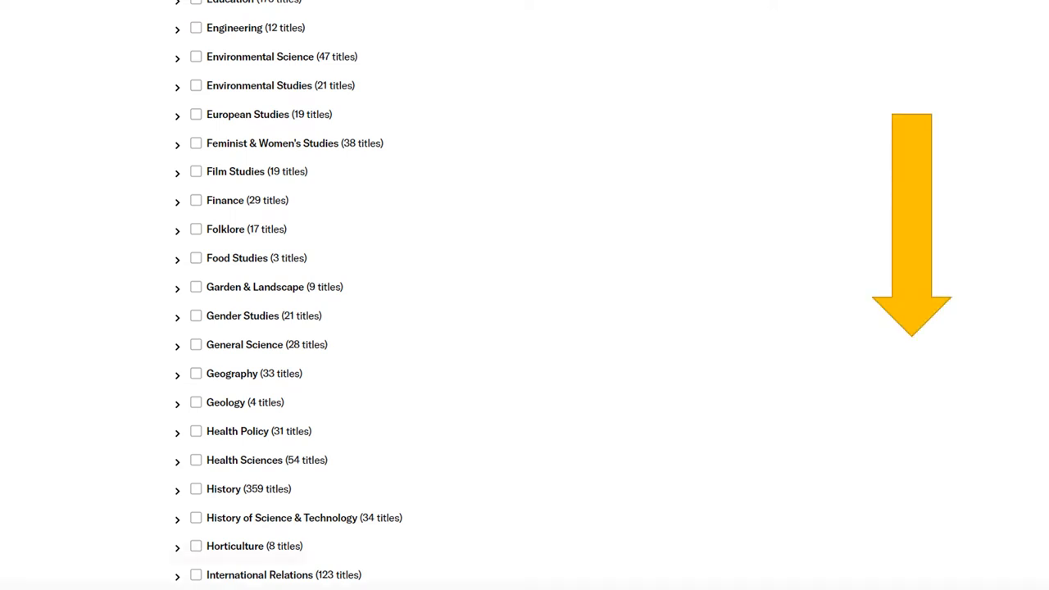
pyautogui.scroll(-3)
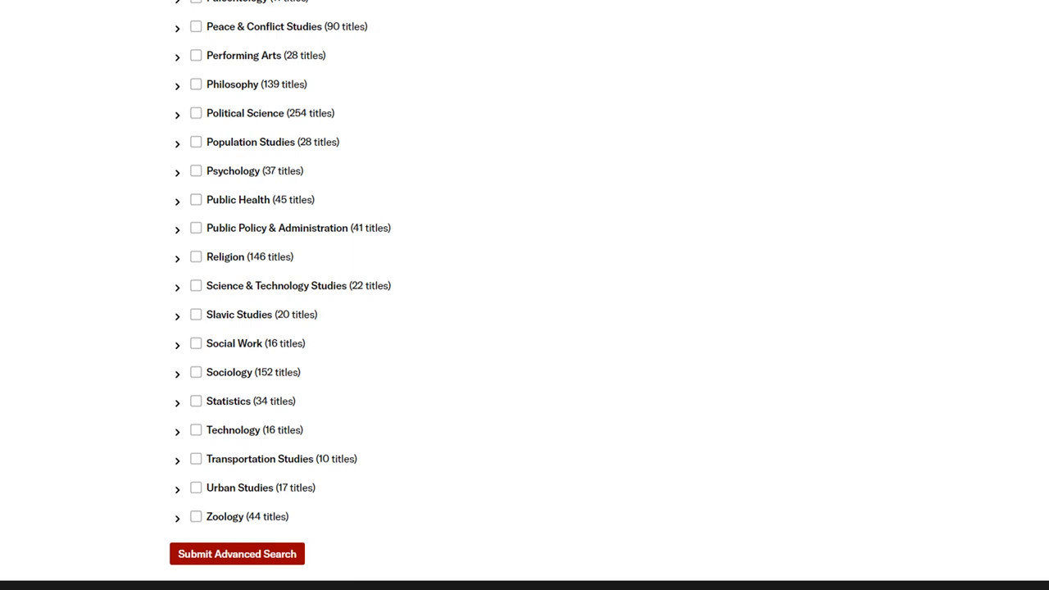
pyautogui.click(236, 554)
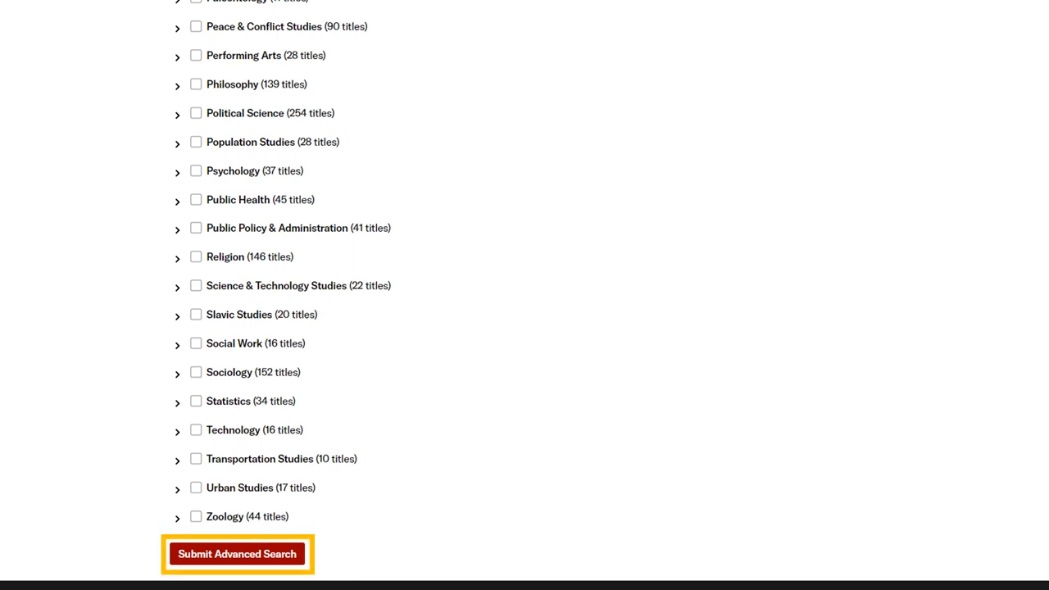
# Step: Submit the advanced search, returning 43,161 results
pyautogui.click(236, 554)
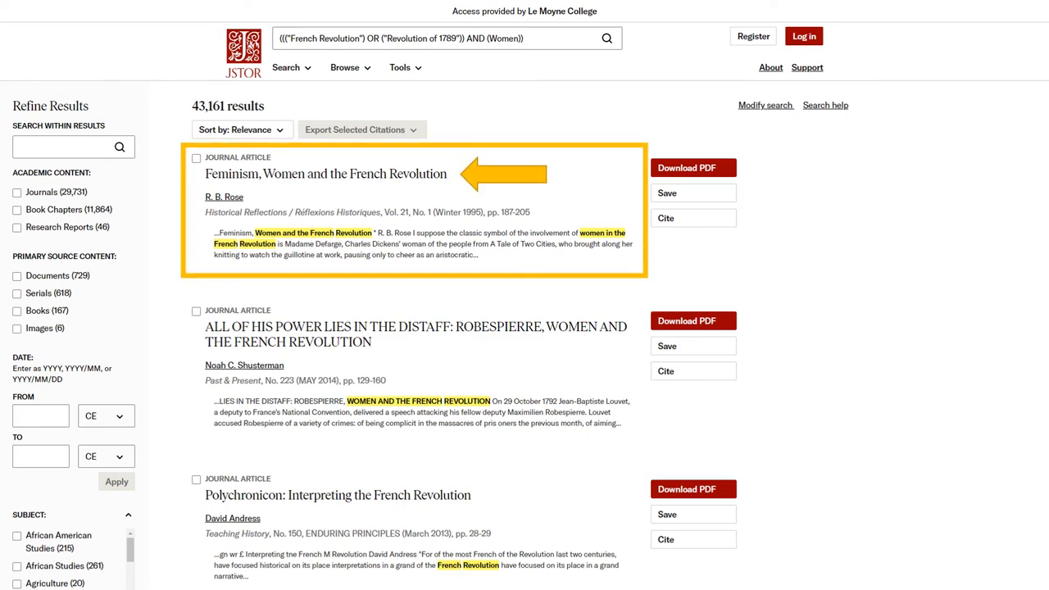
# Step: Open the first result, R. B. Rose's Feminism, Women and the French Revolution
pyautogui.click(324, 174)
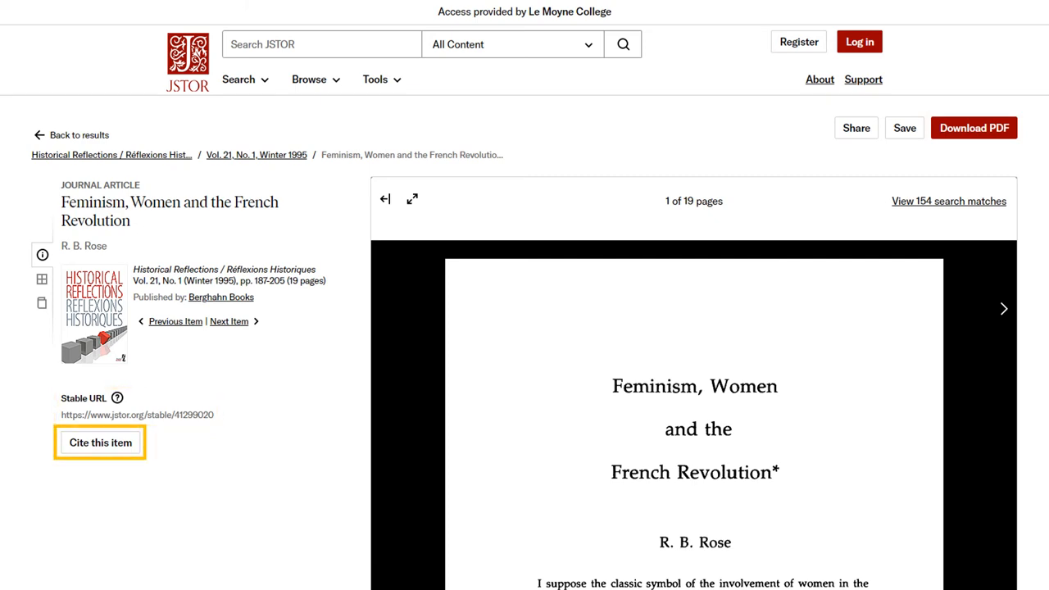
# Step: Show the Cite This Item citations for Rose's article and export a RIS file
pyautogui.click(100, 442)
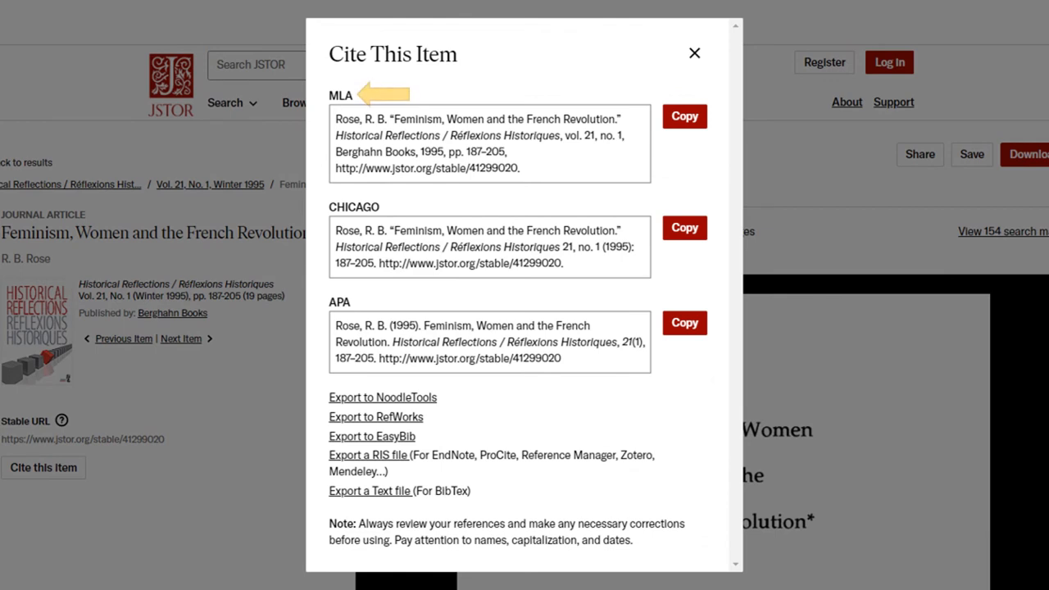
pyautogui.moveTo(369, 302)
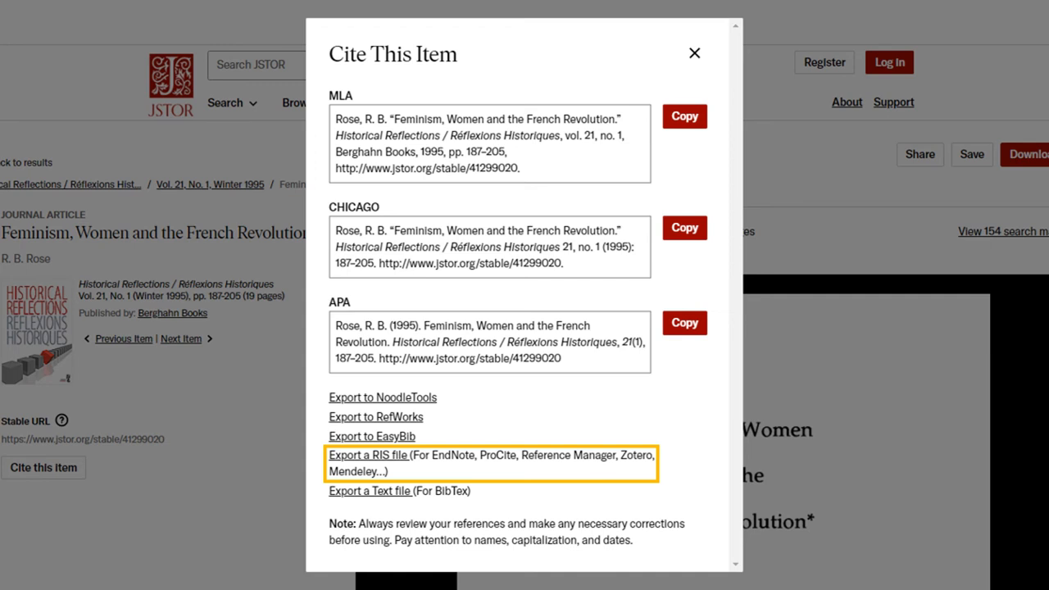
pyautogui.click(695, 52)
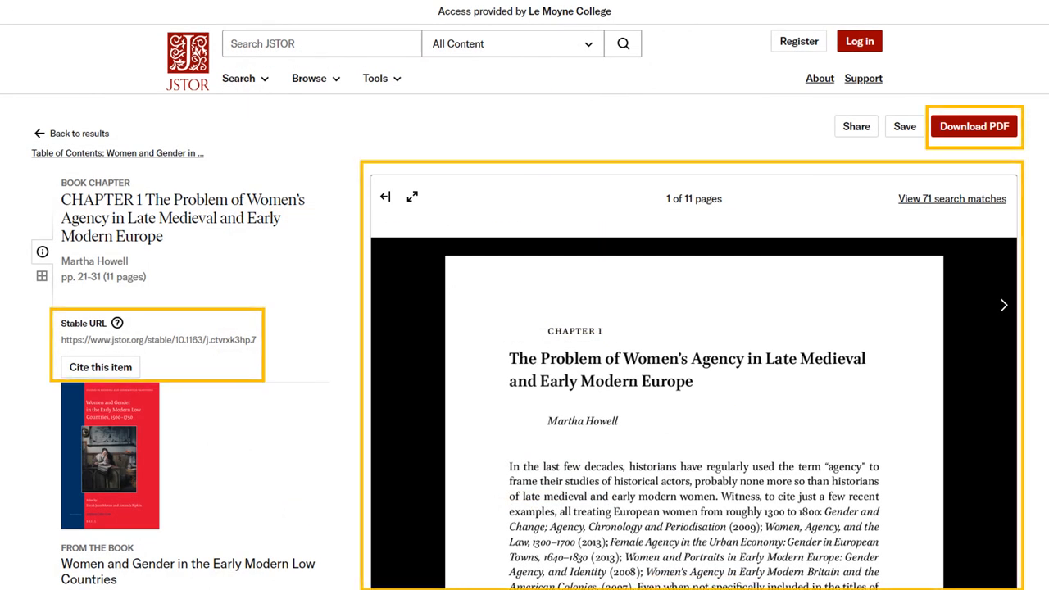
# Step: Browse Howell's book chapter and table of contents, then return to the results list
pyautogui.scroll(-3)
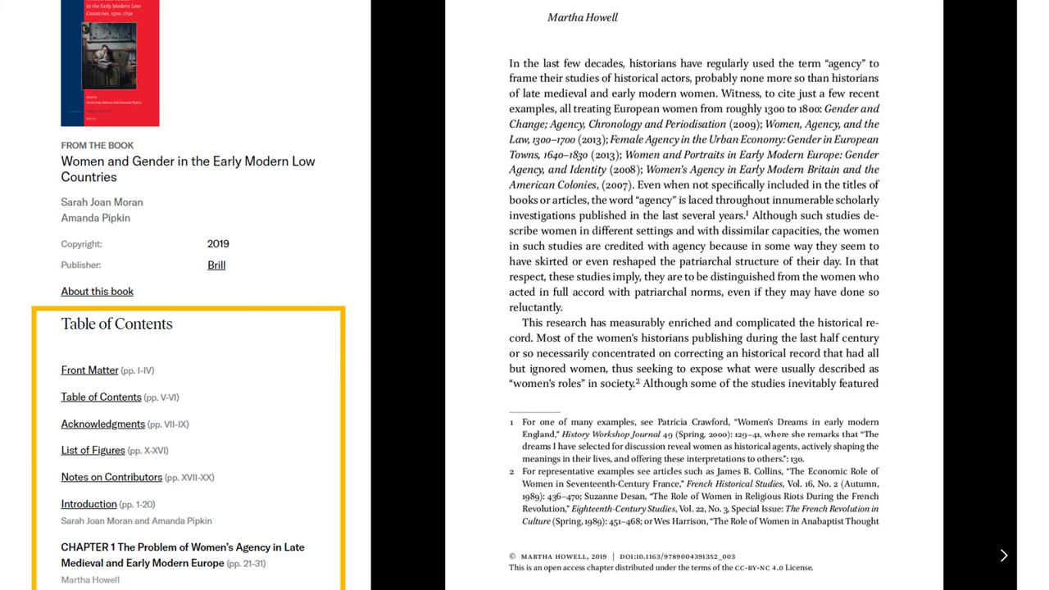
pyautogui.click(97, 291)
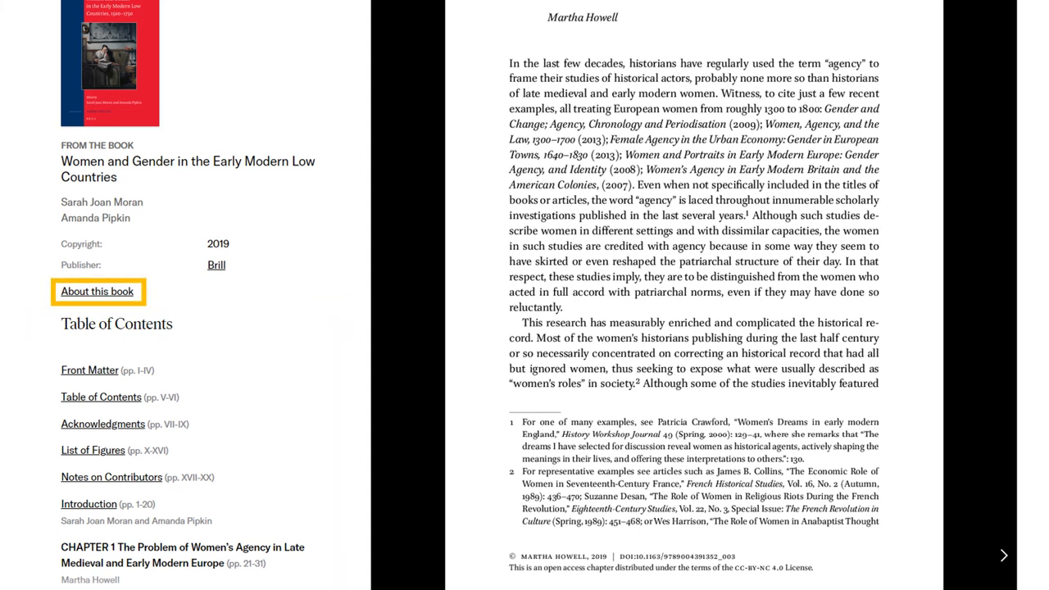
pyautogui.click(97, 292)
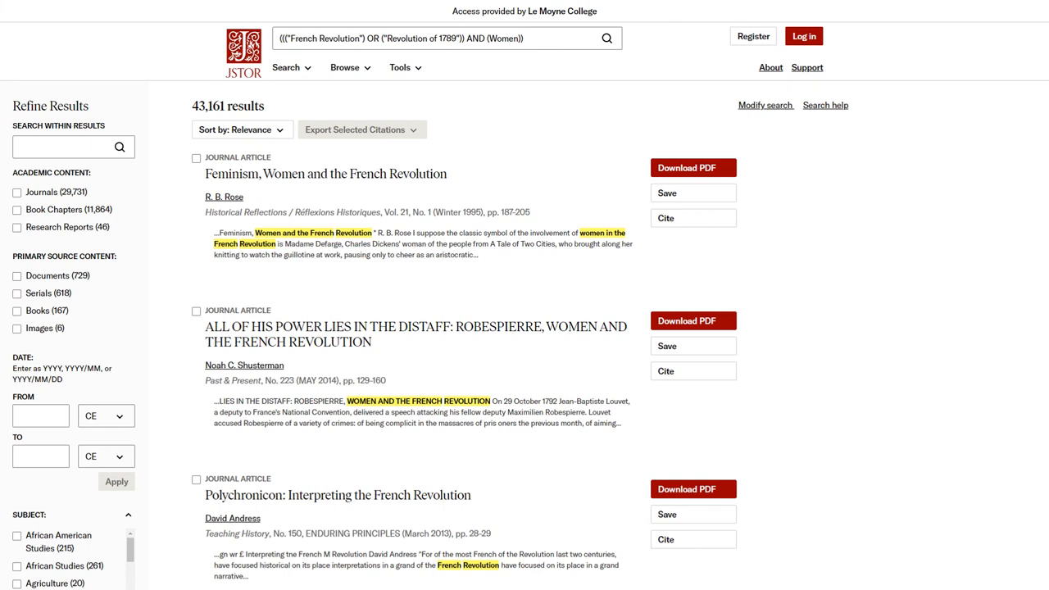
pyautogui.click(443, 38)
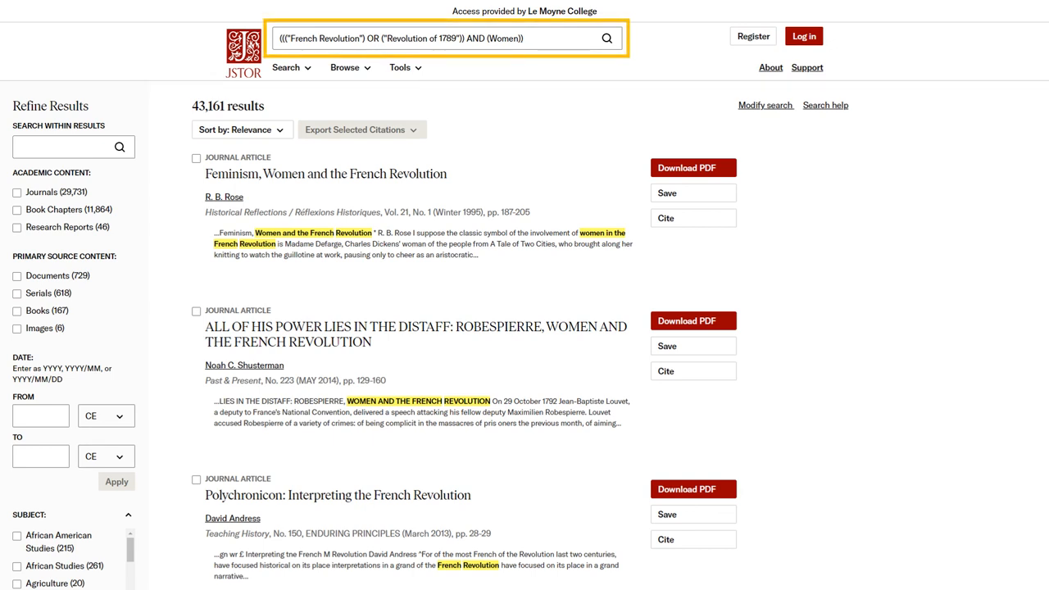